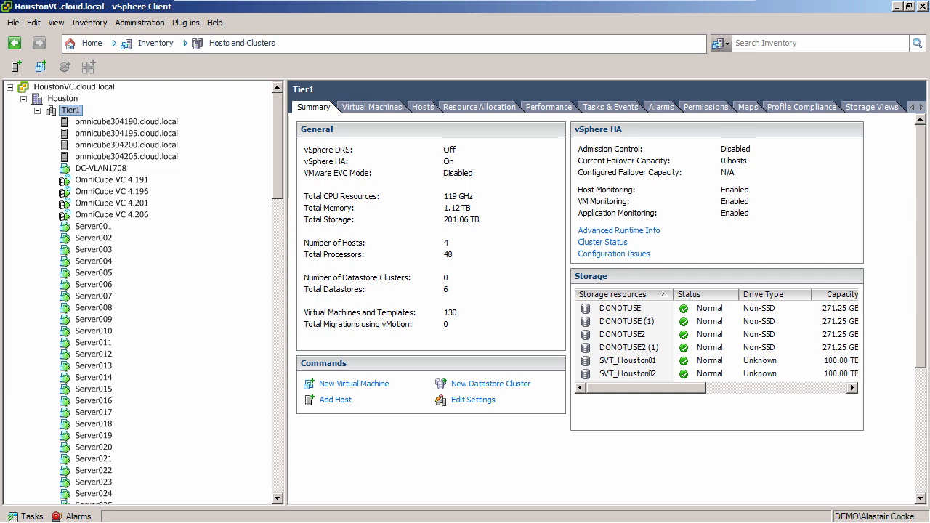
- Select host omnicube304190.cloud.local to view its SimpliVity hardware information, all components healthy
{"action": "left_click", "coordinate": [125, 122]}
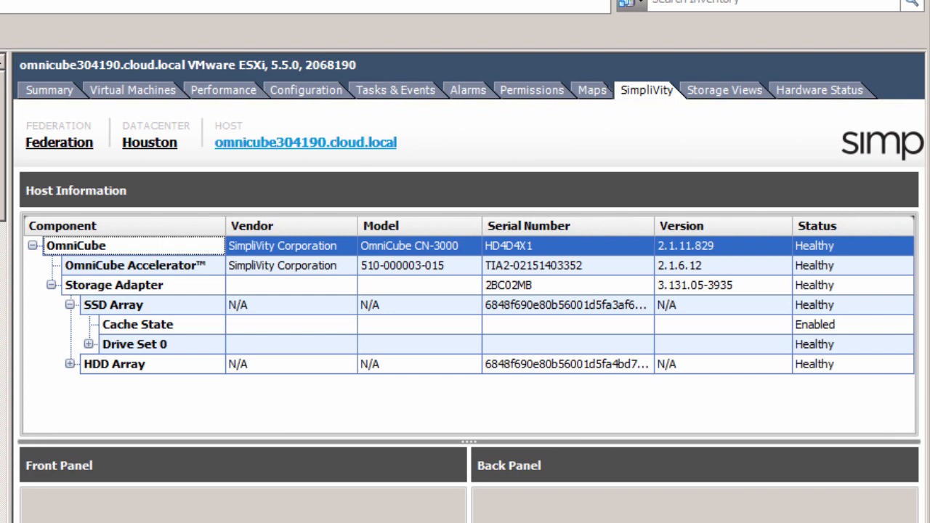
- Expand the SSD Drive Set 0 and scroll to list every healthy SSD and HDD drive
{"action": "left_click", "coordinate": [89, 344]}
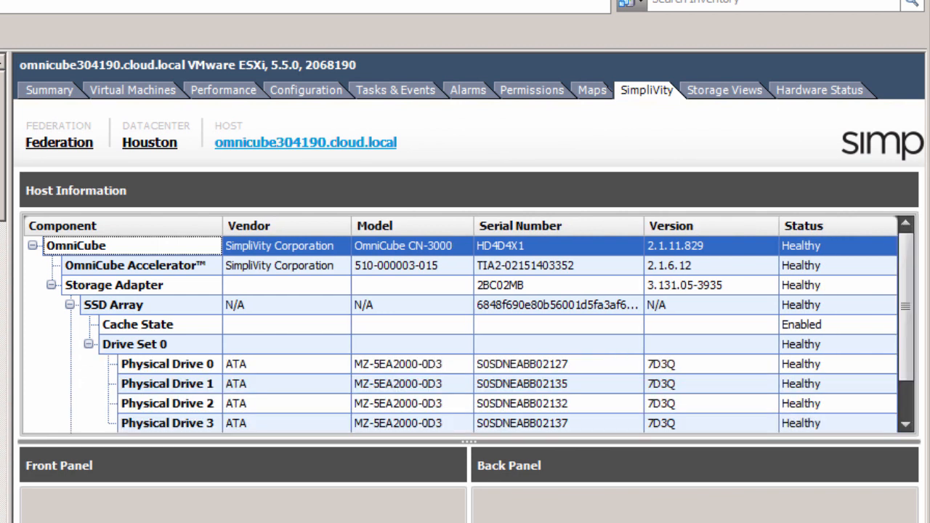
{"action": "scroll", "scroll_direction": "down", "scroll_amount": 3}
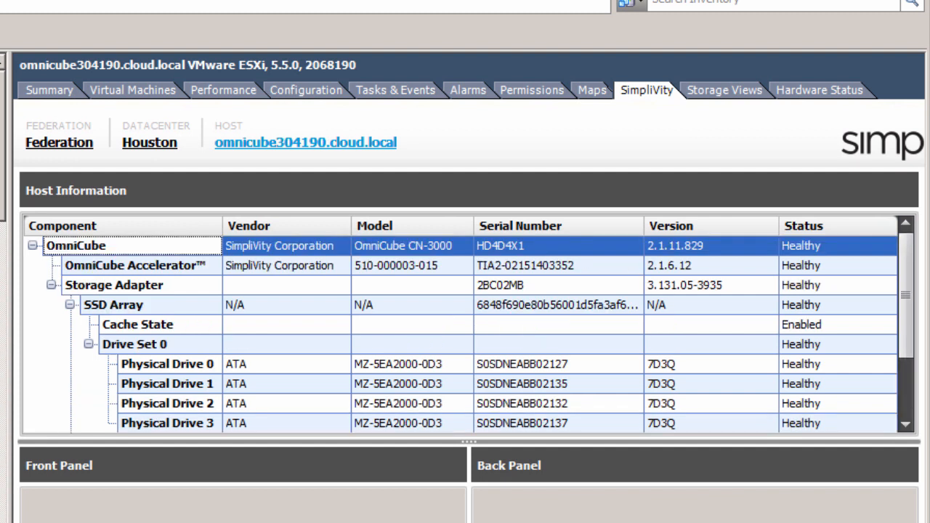
{"action": "scroll", "scroll_direction": "down", "scroll_amount": 3}
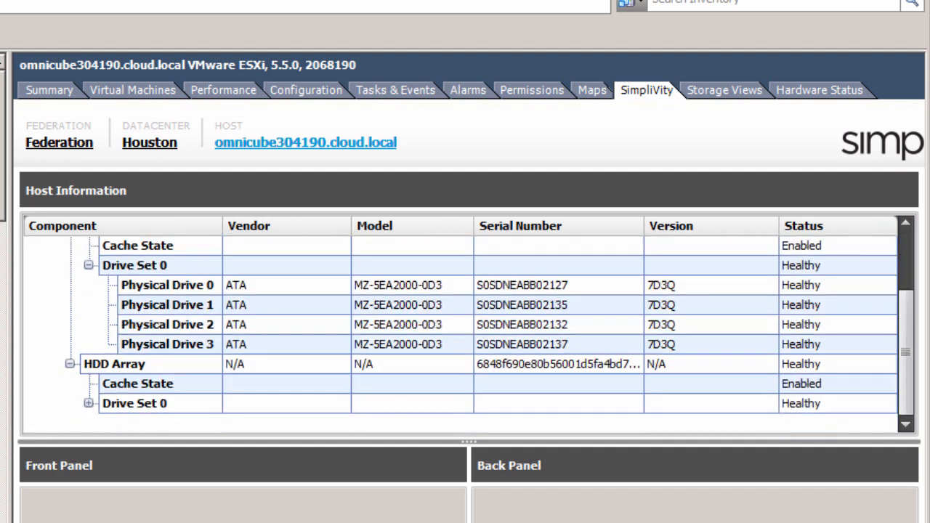
{"action": "scroll", "scroll_direction": "down", "scroll_amount": 3}
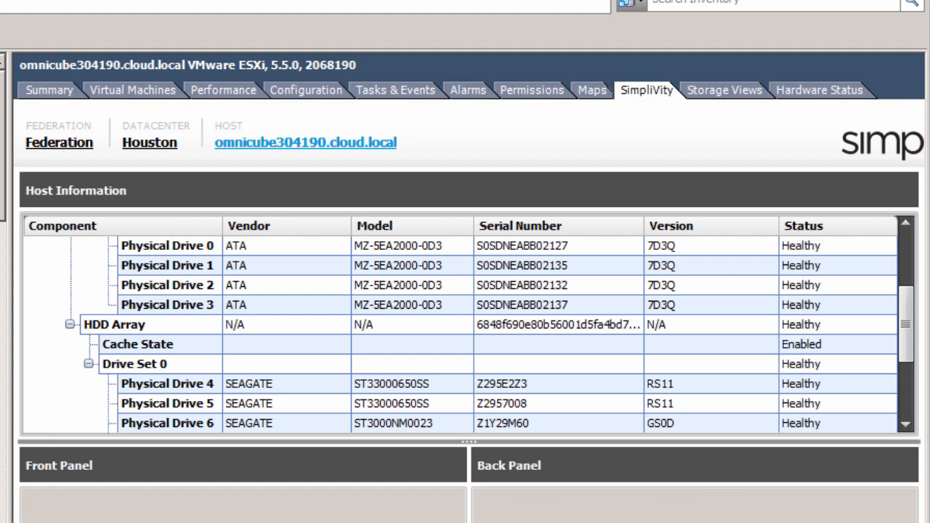
{"action": "scroll", "scroll_direction": "down", "scroll_amount": 3}
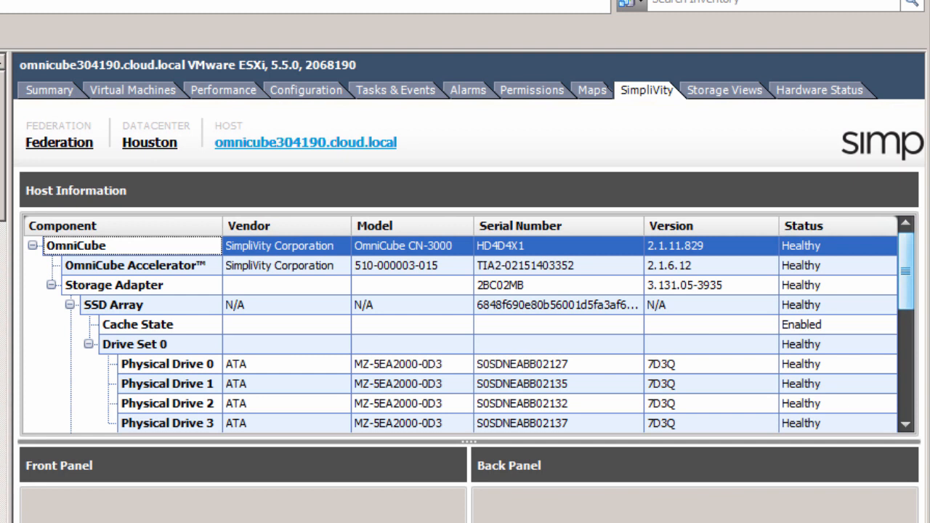
- Select host omnicube304200.cloud.local, showing a degraded SSD drive set with Physical Drive 0 missing
{"action": "left_click", "coordinate": [126, 145]}
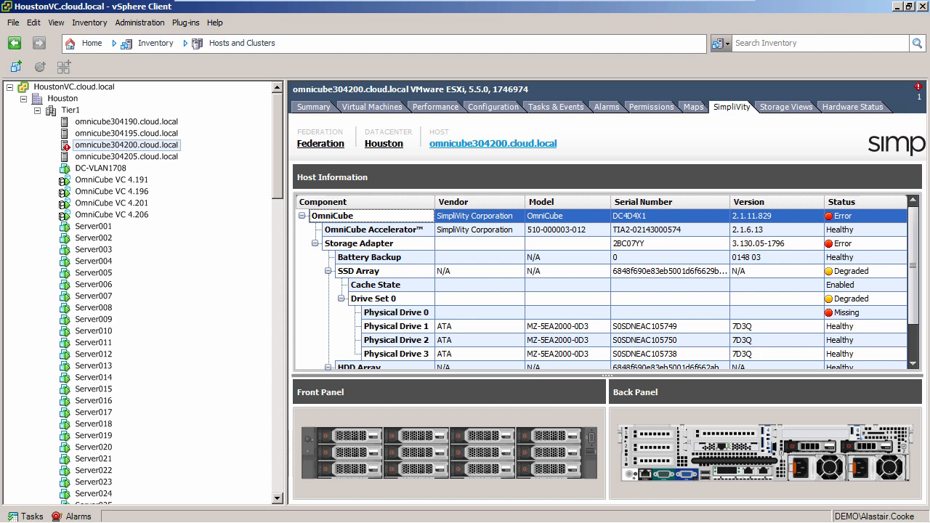
- View omnicube304200's Triggered Alarms, including the SimpliVity SSD Array Critical alert
{"action": "left_click", "coordinate": [606, 107]}
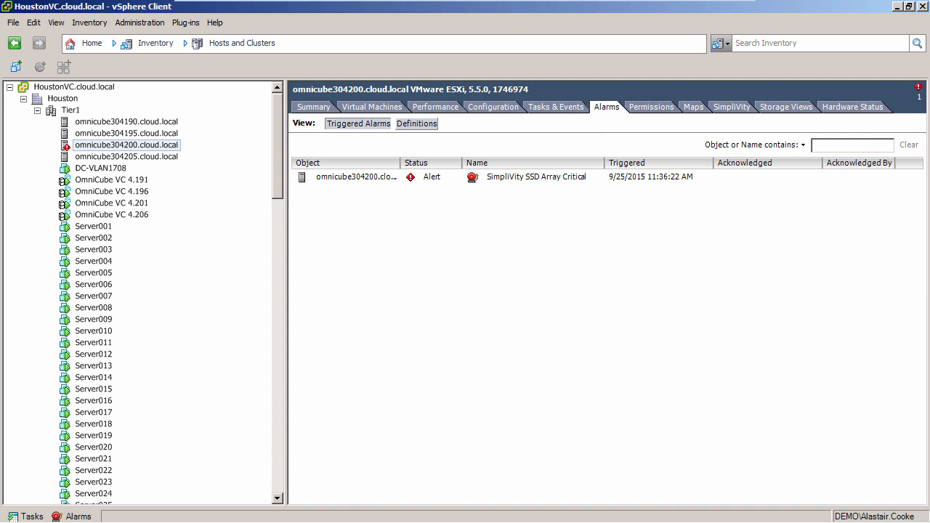
- Switch back to the SimpliVity tab, where Physical Drive 0 has a new serial and is rebuilding
{"action": "left_click", "coordinate": [731, 107]}
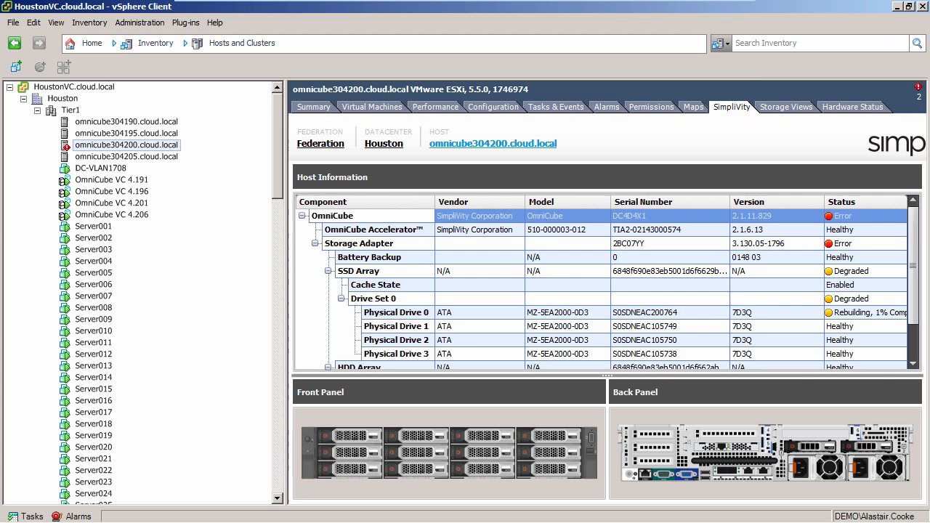
{"action": "left_click", "coordinate": [606, 106]}
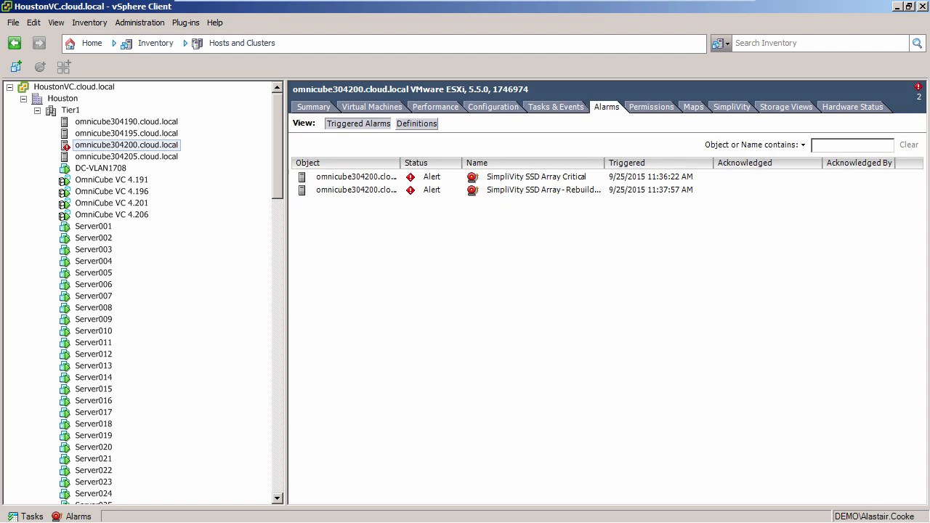
{"action": "left_click", "coordinate": [731, 107]}
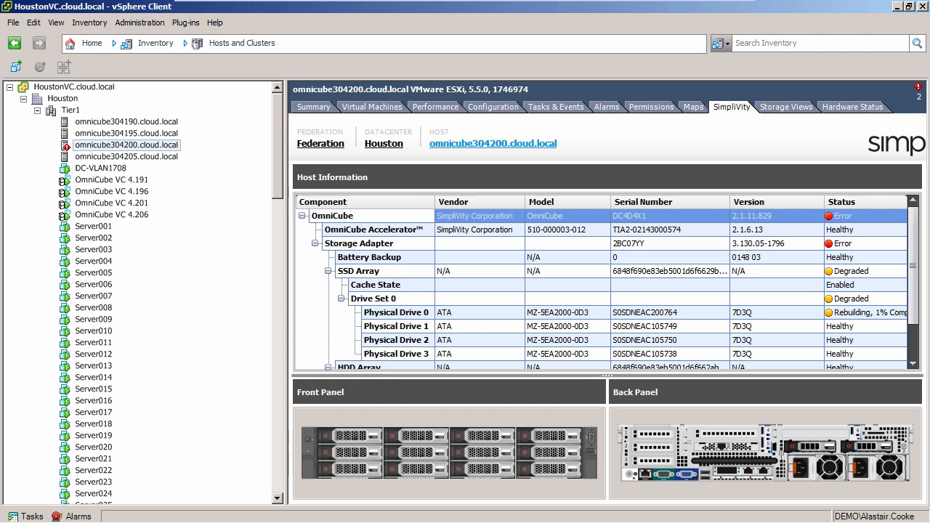
- Scroll down to the HDD Array, now degraded with Physical Drive 4 and another HDD rebuilding
{"action": "scroll", "scroll_direction": "down", "scroll_amount": 3}
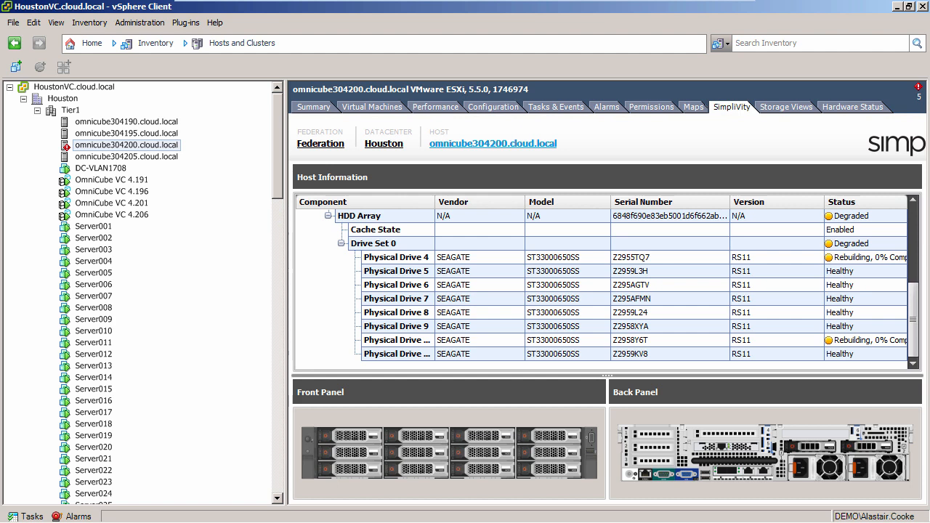
- View omnicube304200's five triggered alarms, including HDD Array Critical and Host storage status
{"action": "left_click", "coordinate": [605, 107]}
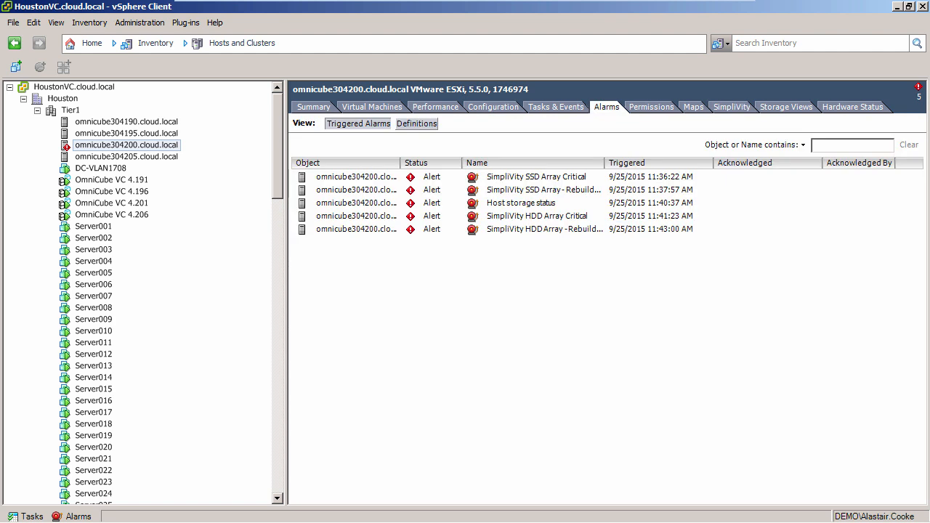